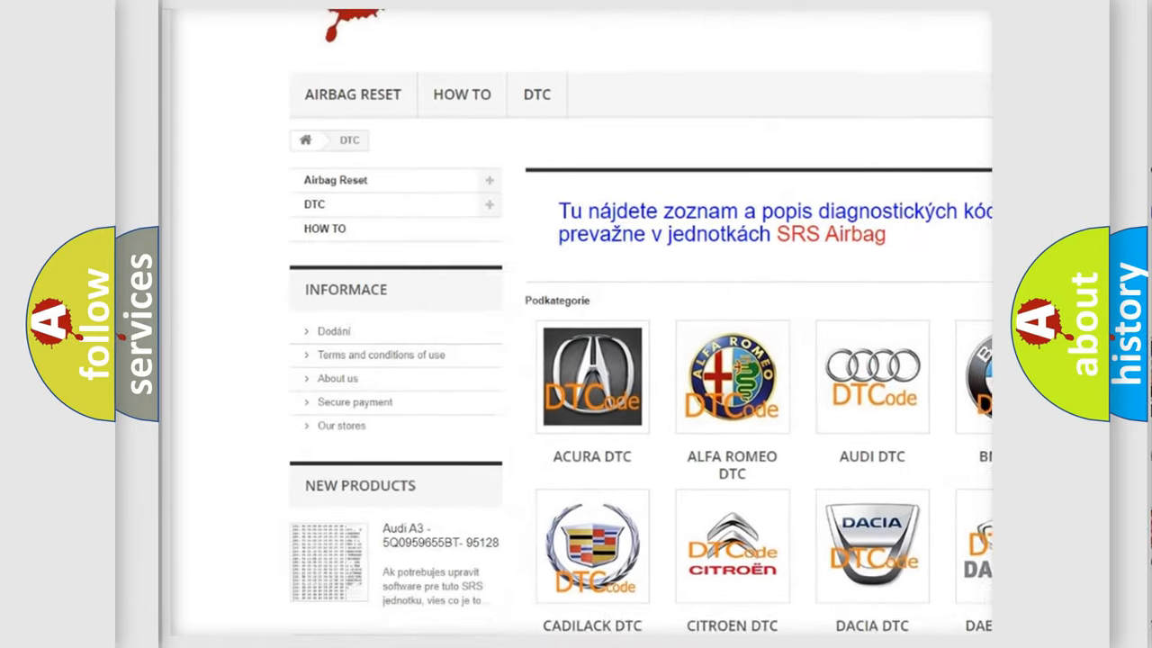
scroll("down", 3)
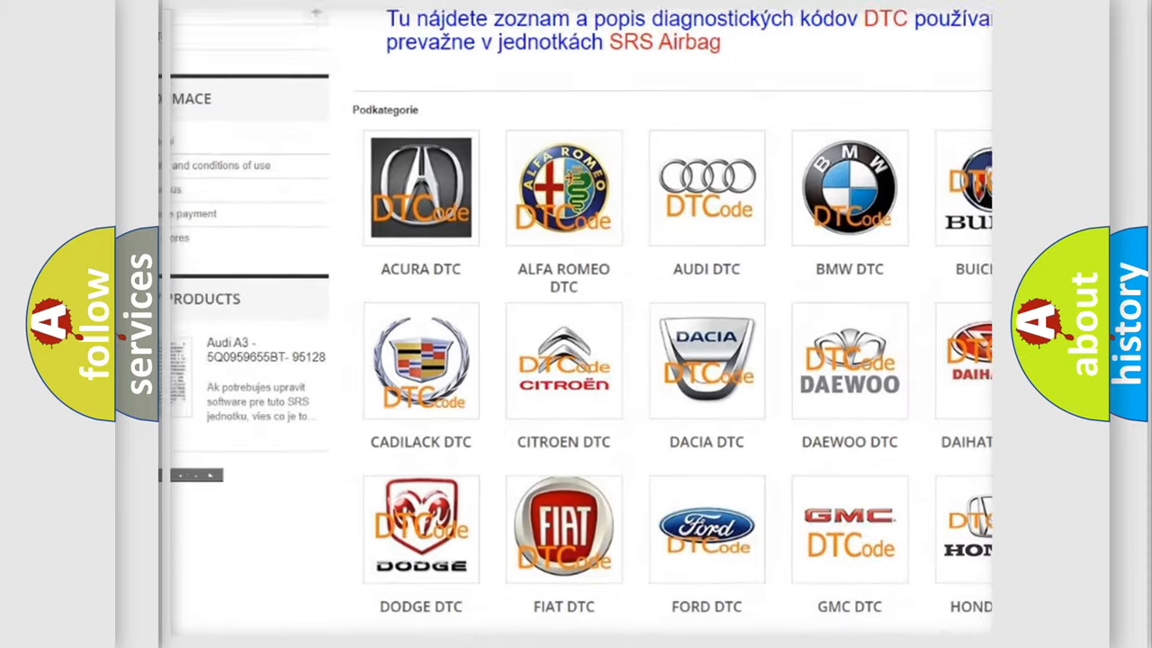
scroll("down", 3)
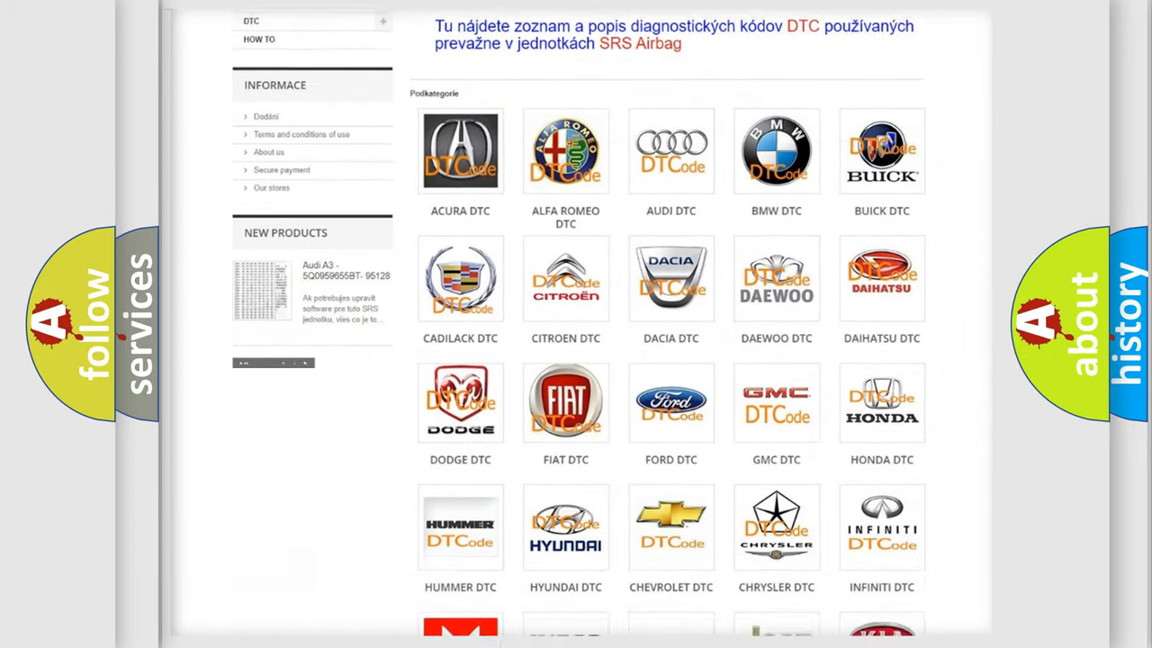
scroll("down", 3)
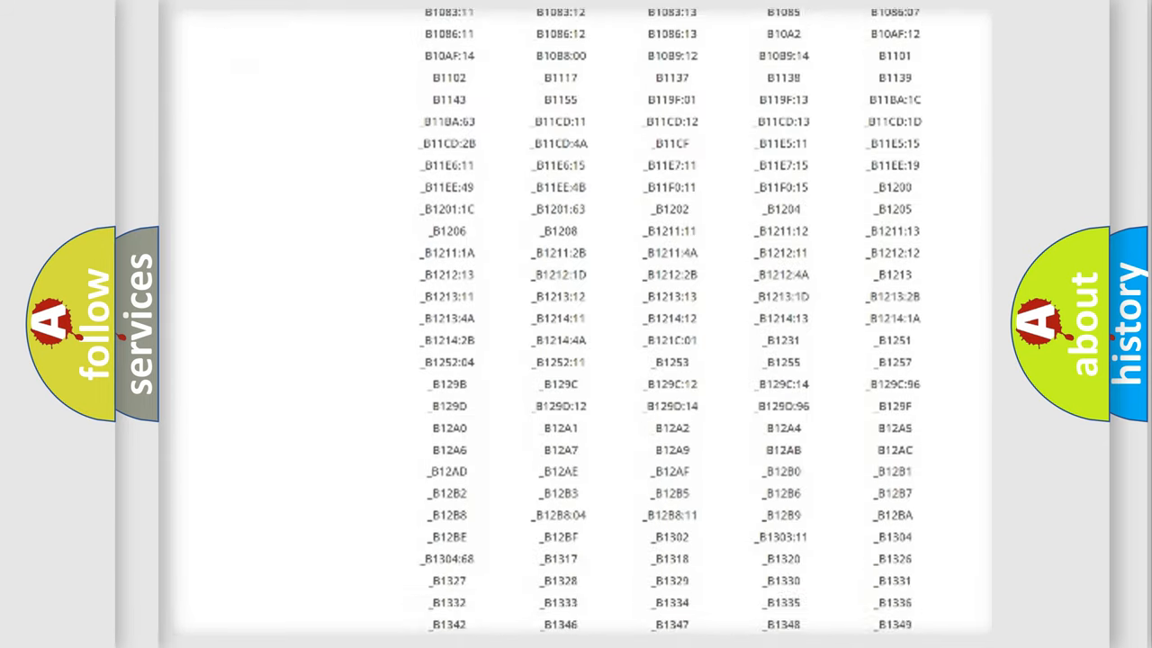
scroll("down", 3)
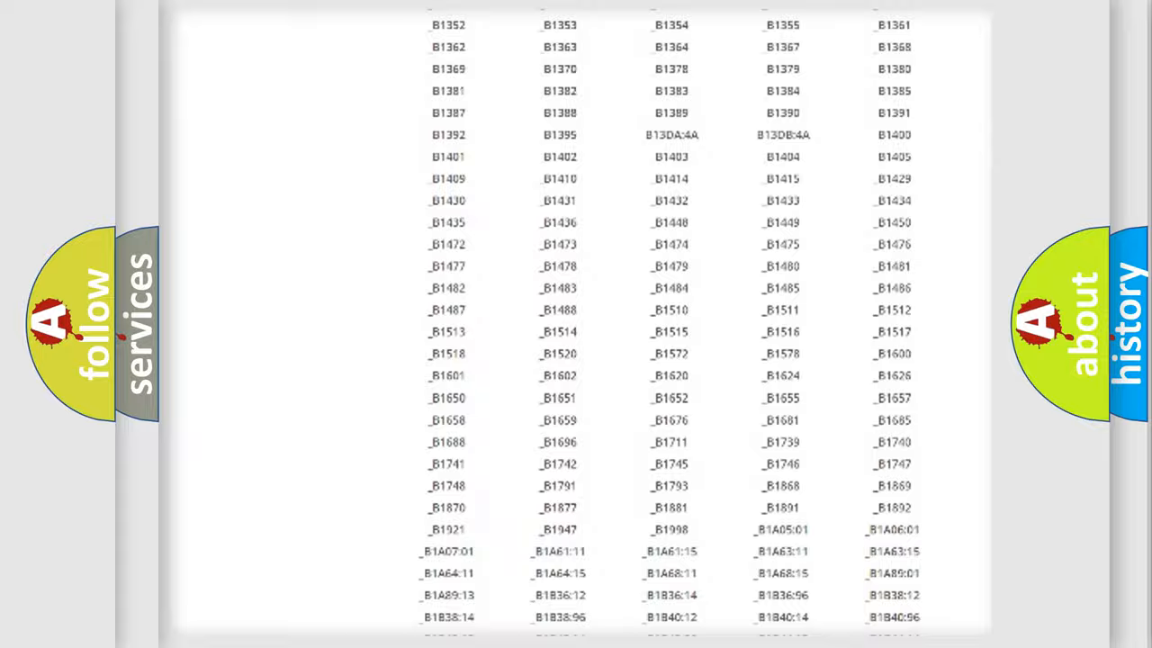